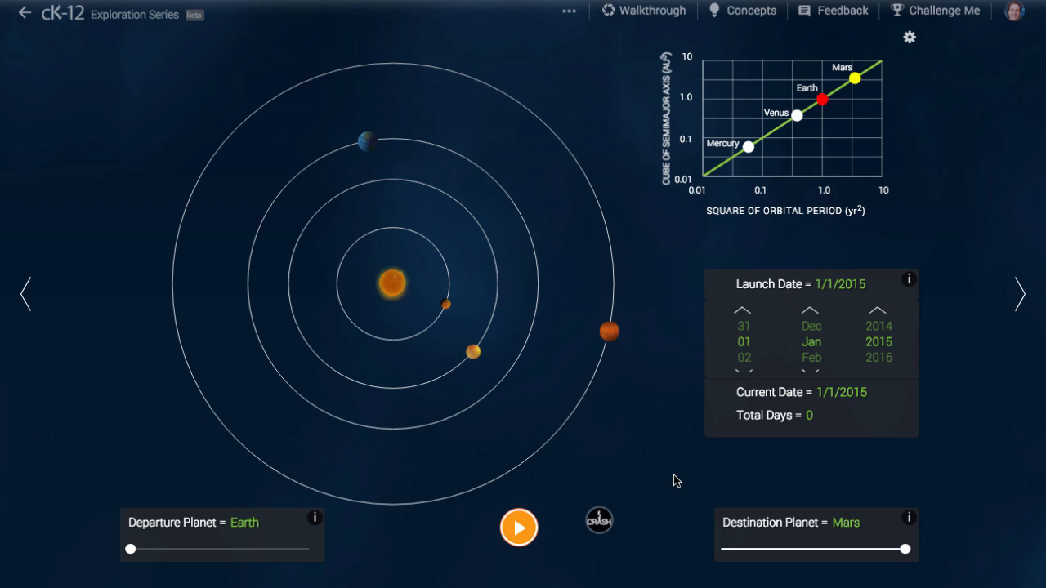
Launch the spacecraft from Earth toward Mars with the 1/1/2015 launch date.
click(519, 528)
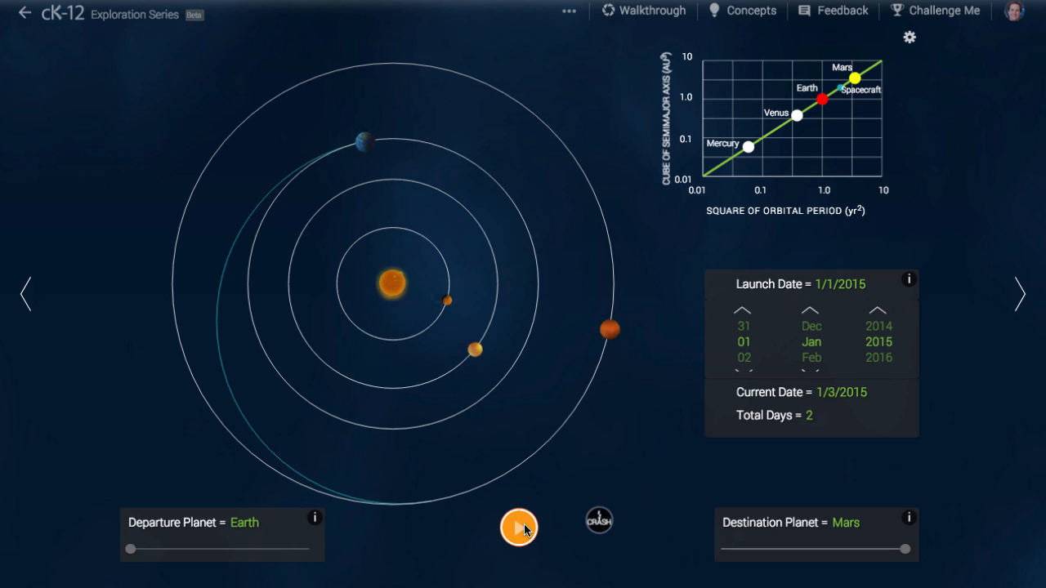
Let the 1/1/2015 flight reach Mars's orbit (256 days), then reset to launch date 2/1/2015.
click(519, 527)
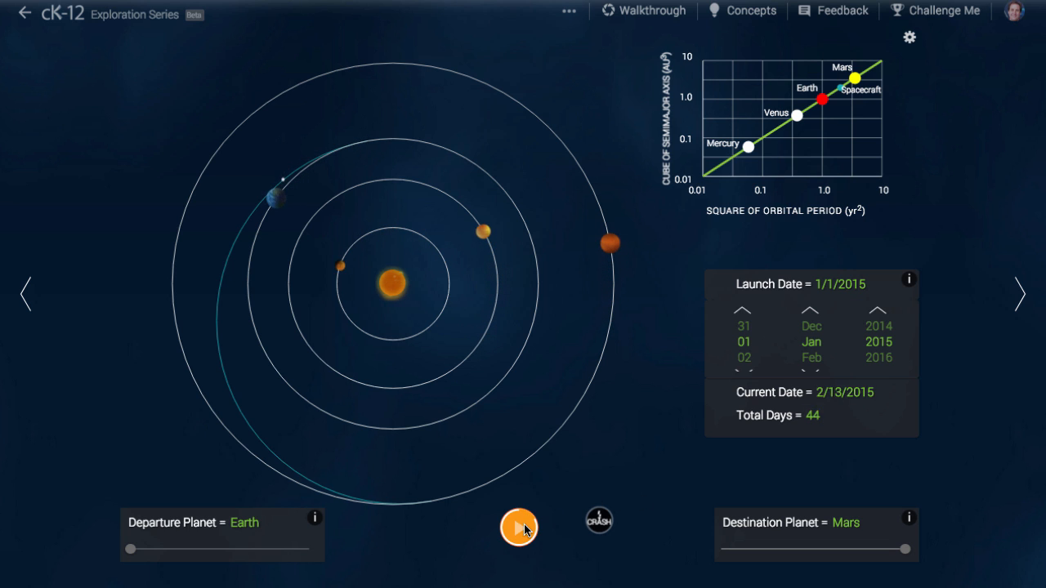
click(519, 527)
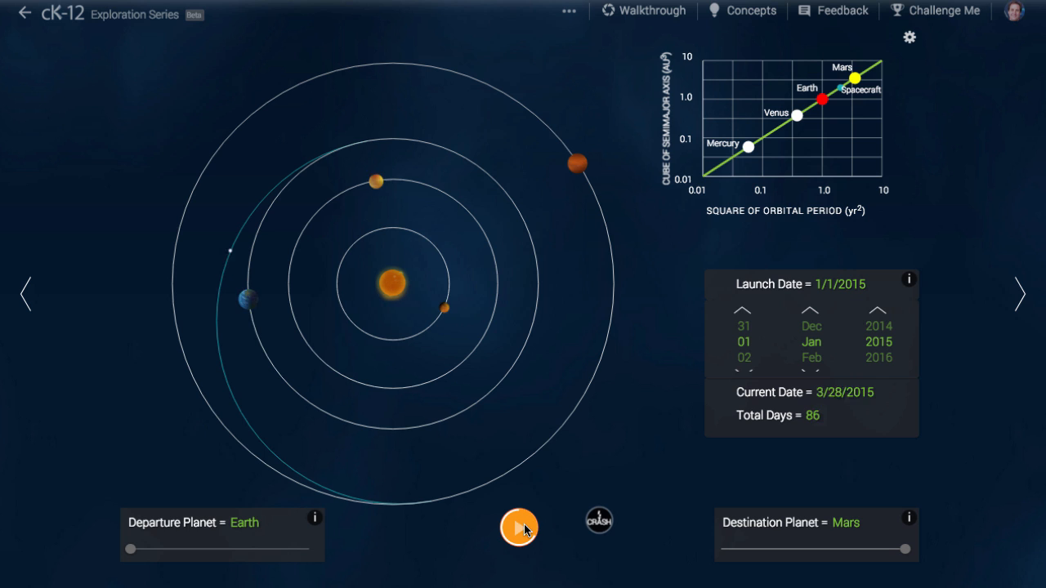
click(519, 527)
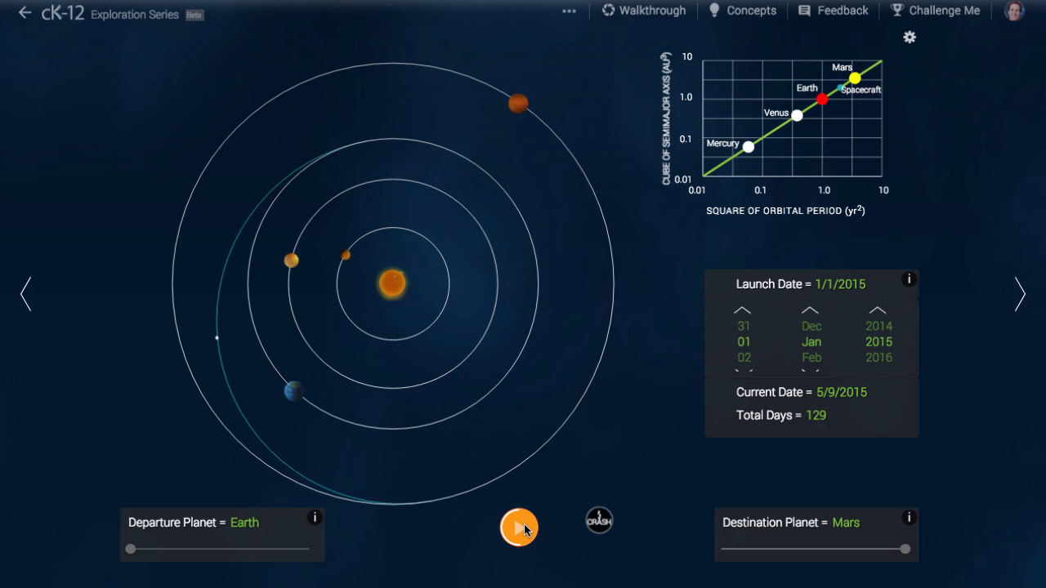
click(519, 527)
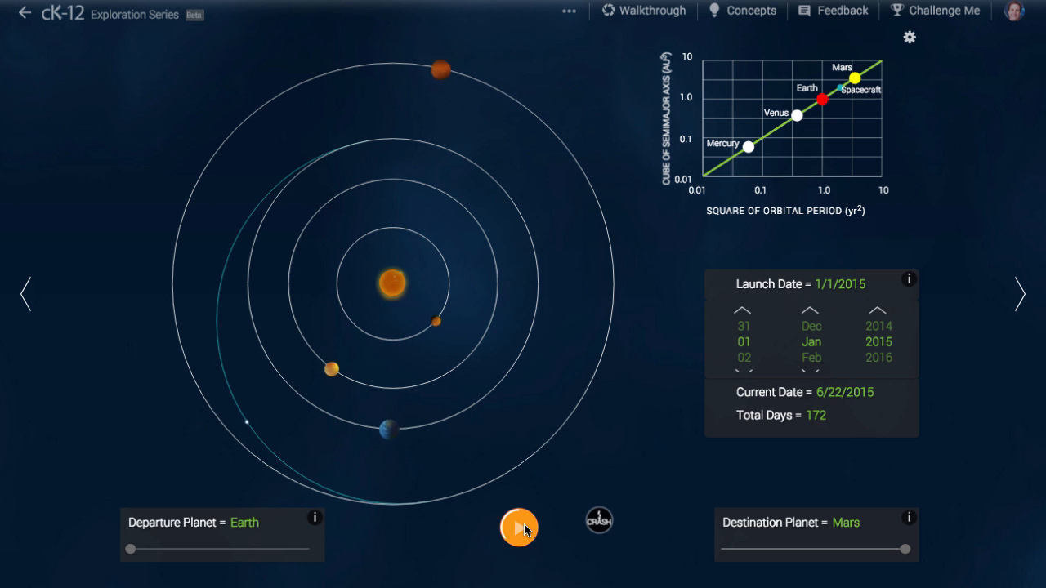
click(519, 527)
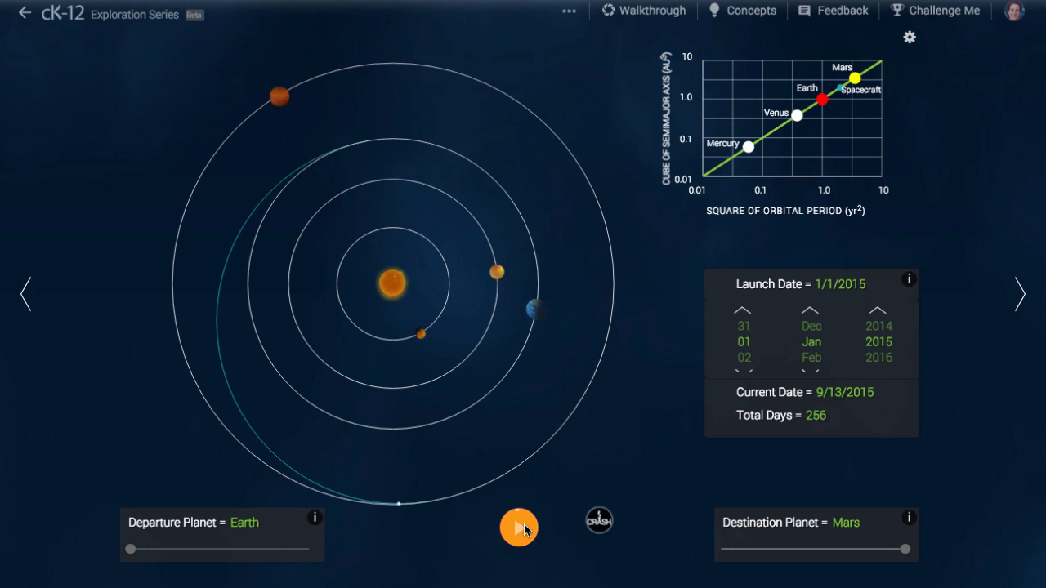
click(519, 527)
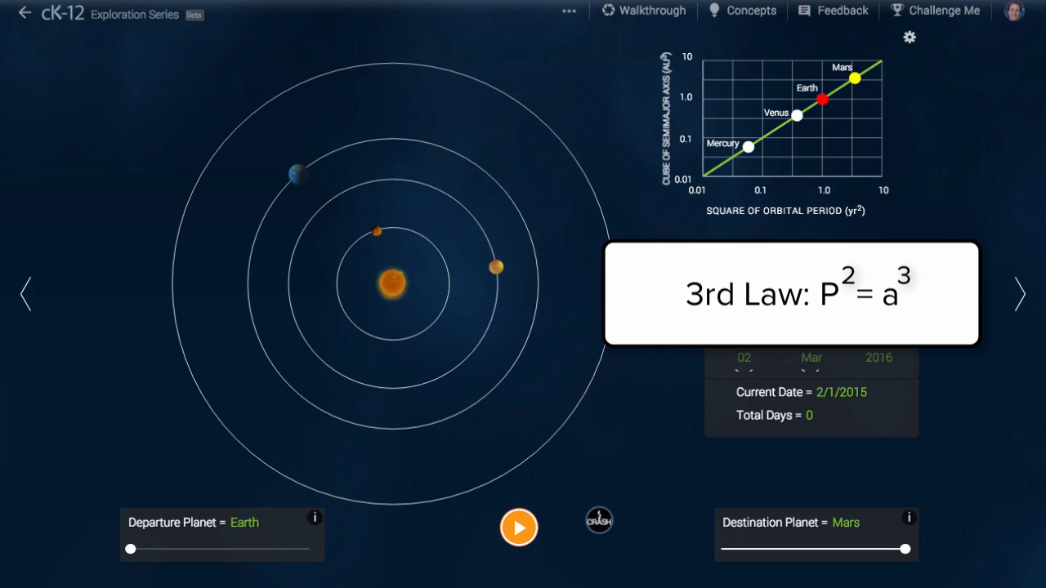
Launch on 4/1/2015 and run the flight until the spacecraft is lost after 258 days.
click(519, 528)
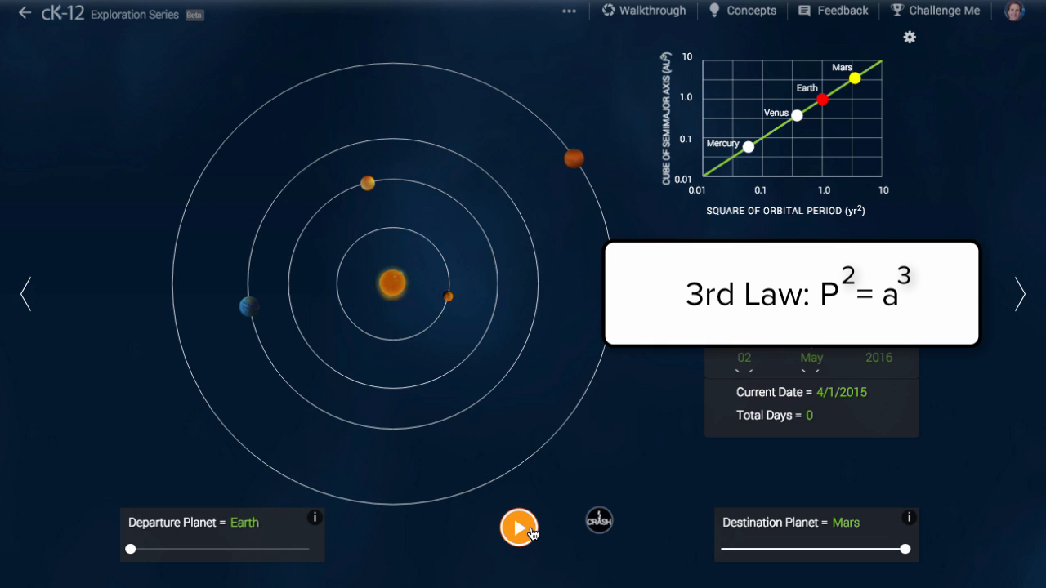
click(519, 527)
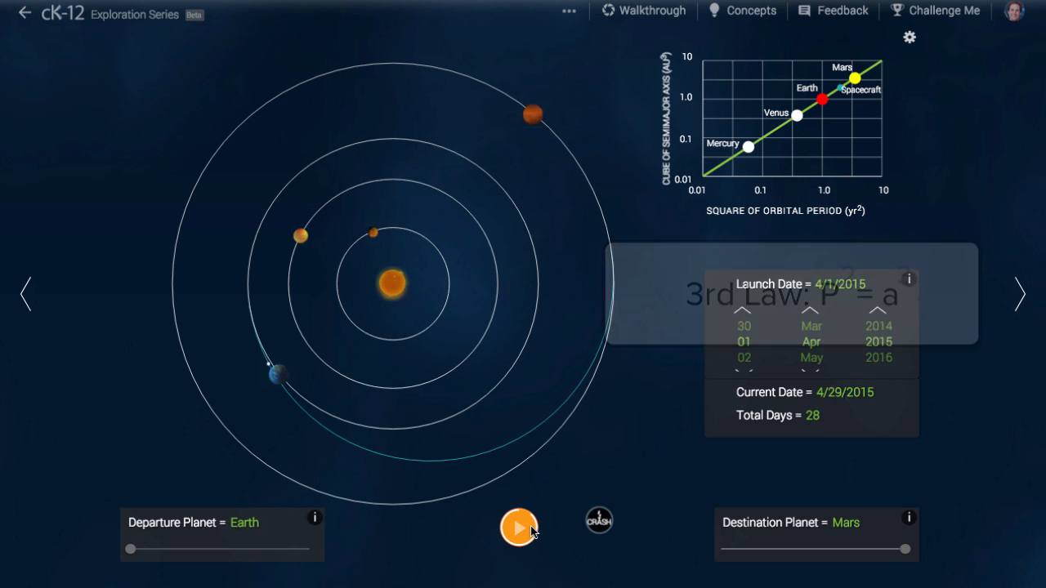
click(519, 527)
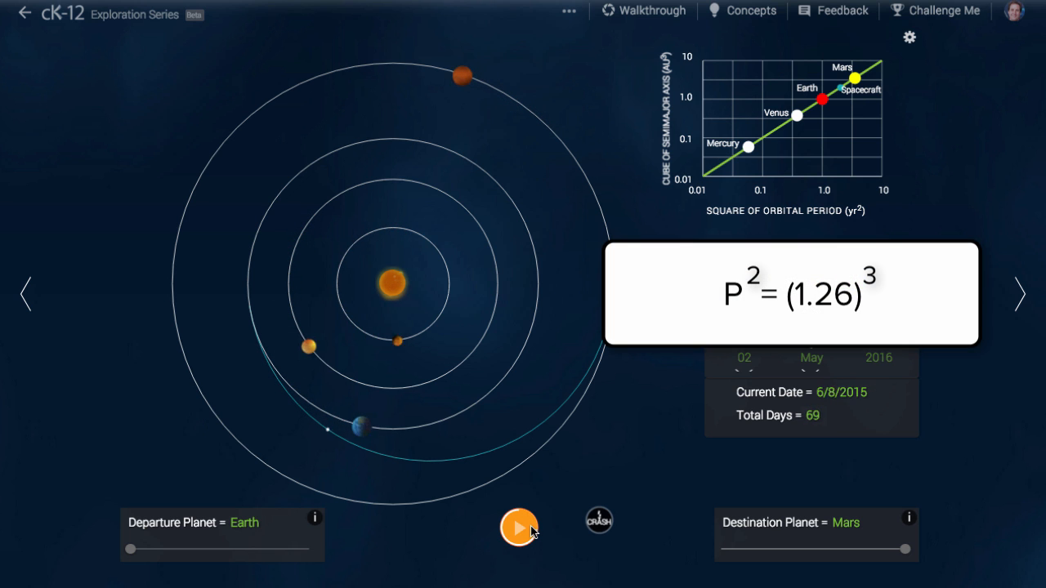
click(519, 528)
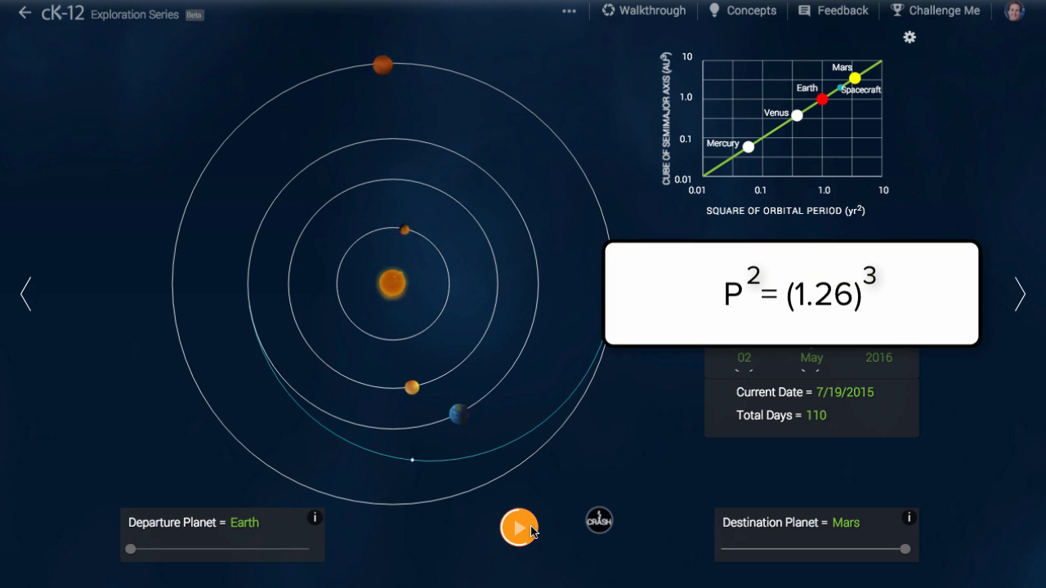
click(519, 528)
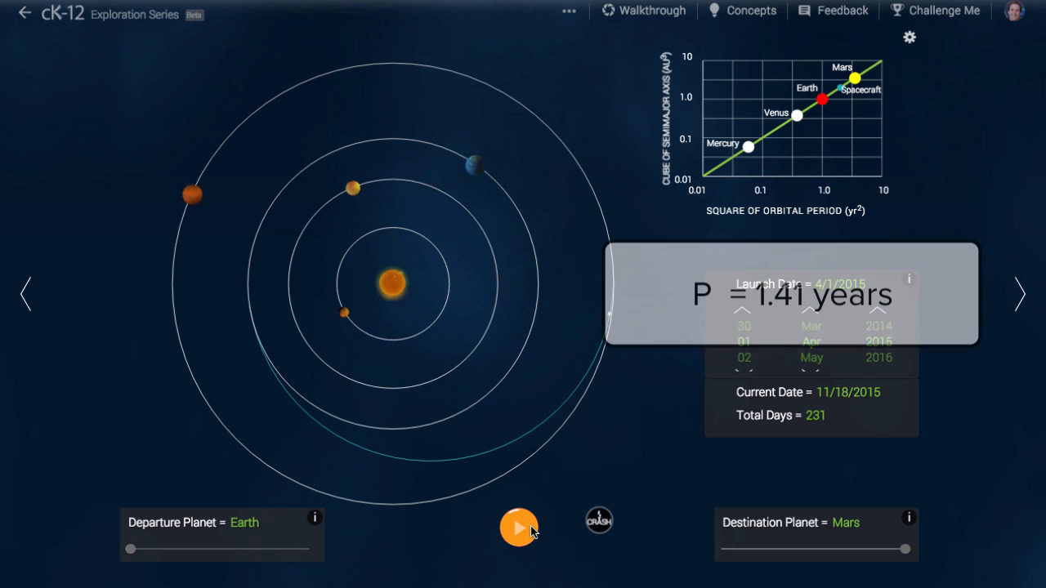
click(519, 528)
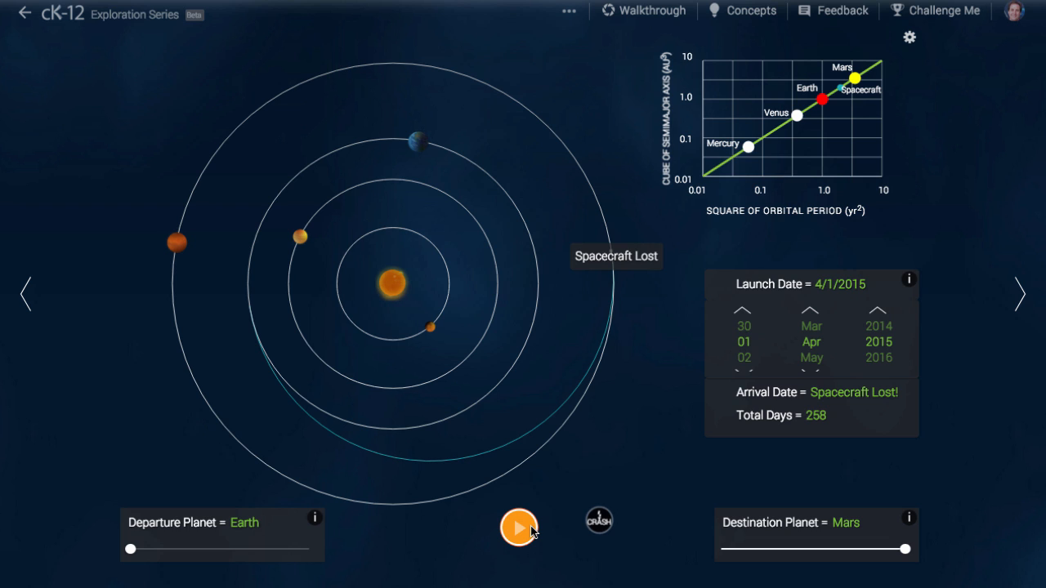
mouse_move(915, 334)
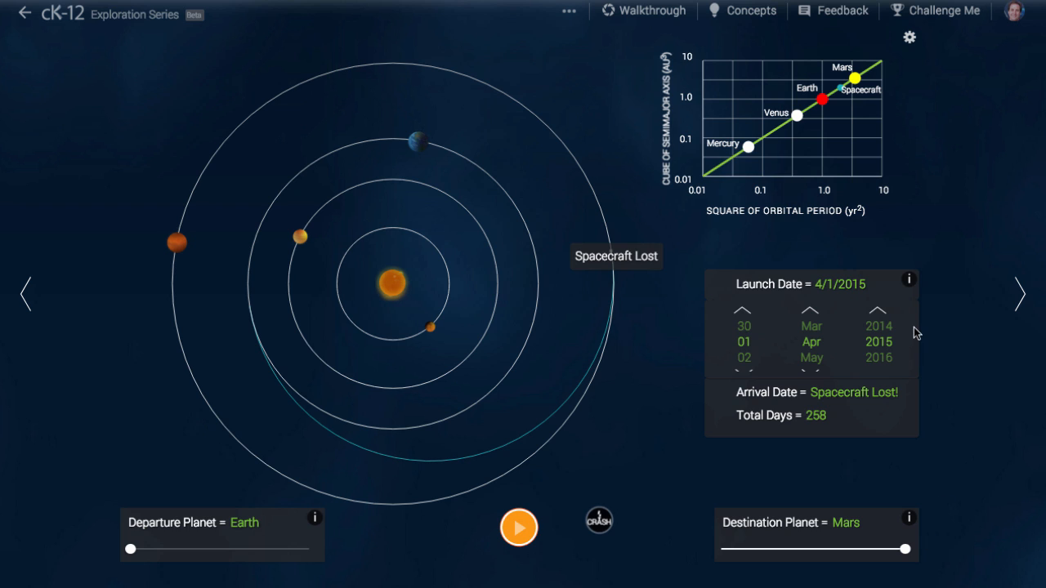
mouse_move(881, 319)
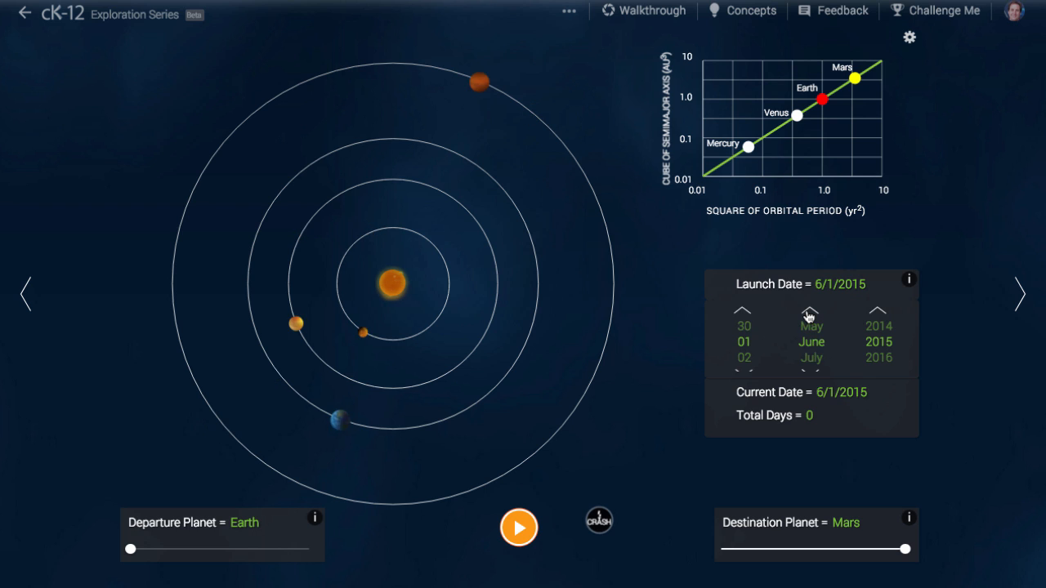
Step the launch month forward repeatedly until the date reads 12/1/2016.
click(810, 313)
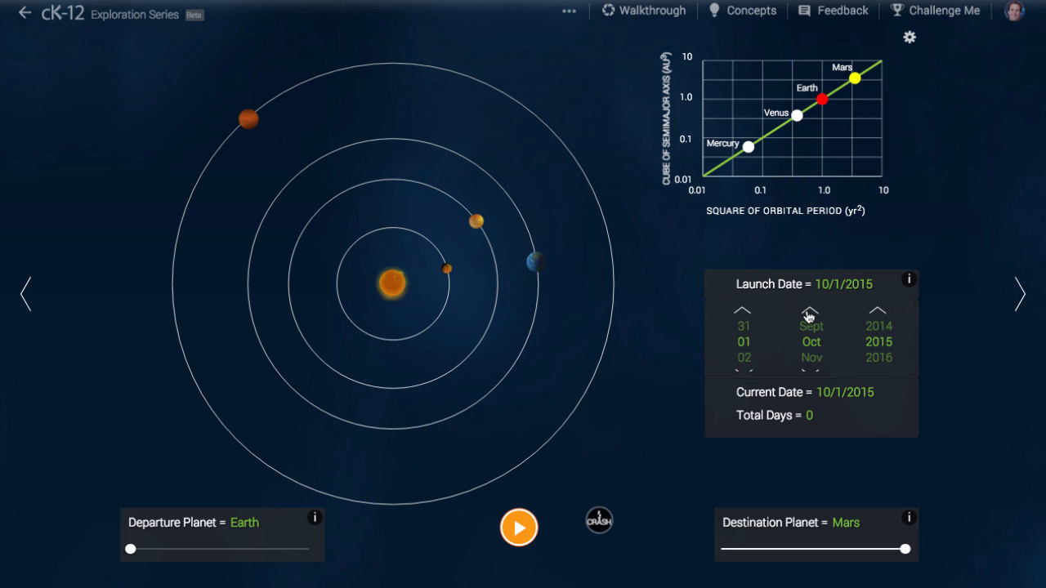
click(810, 311)
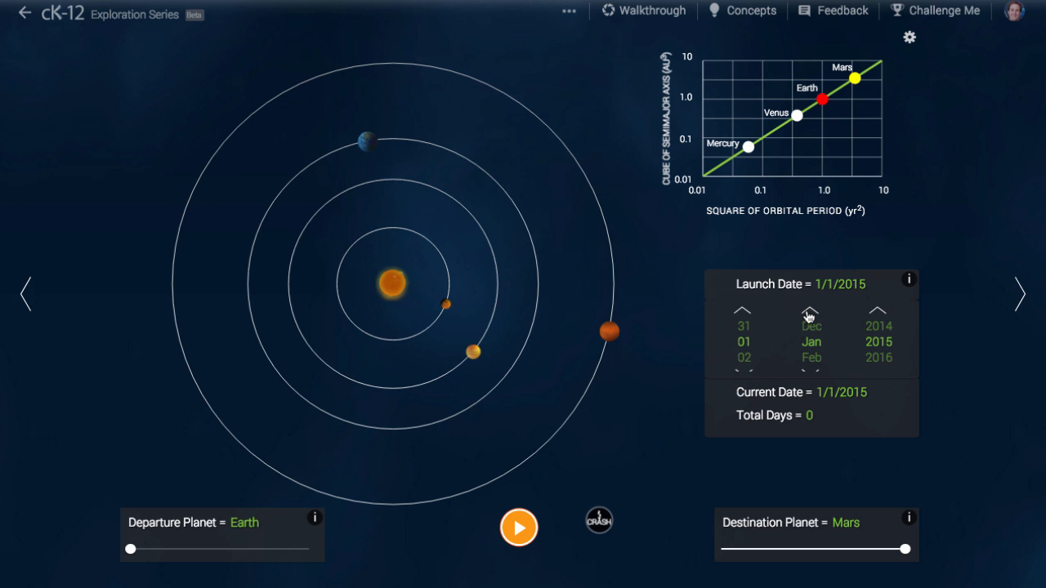
click(810, 313)
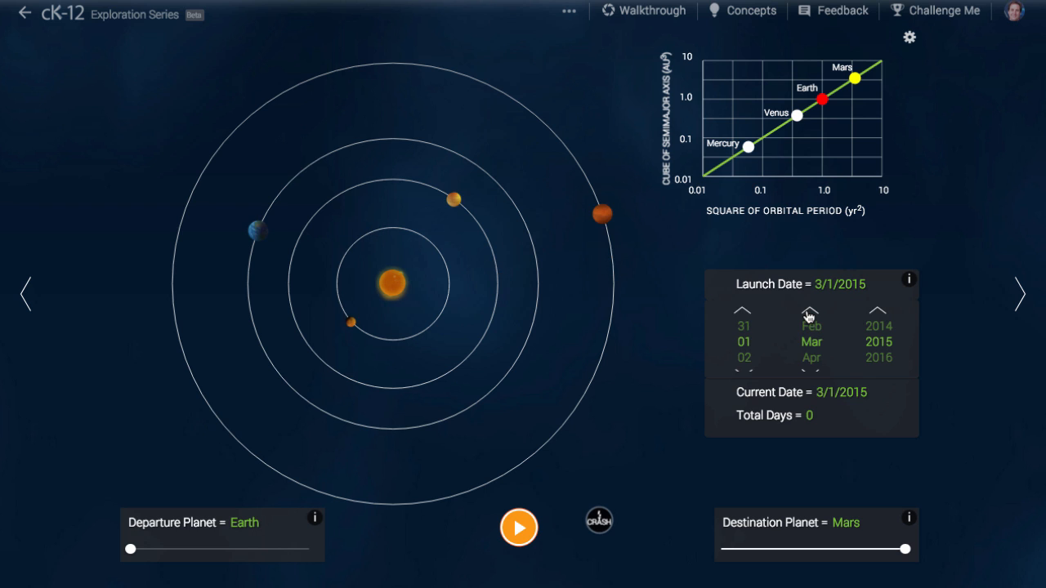
click(810, 312)
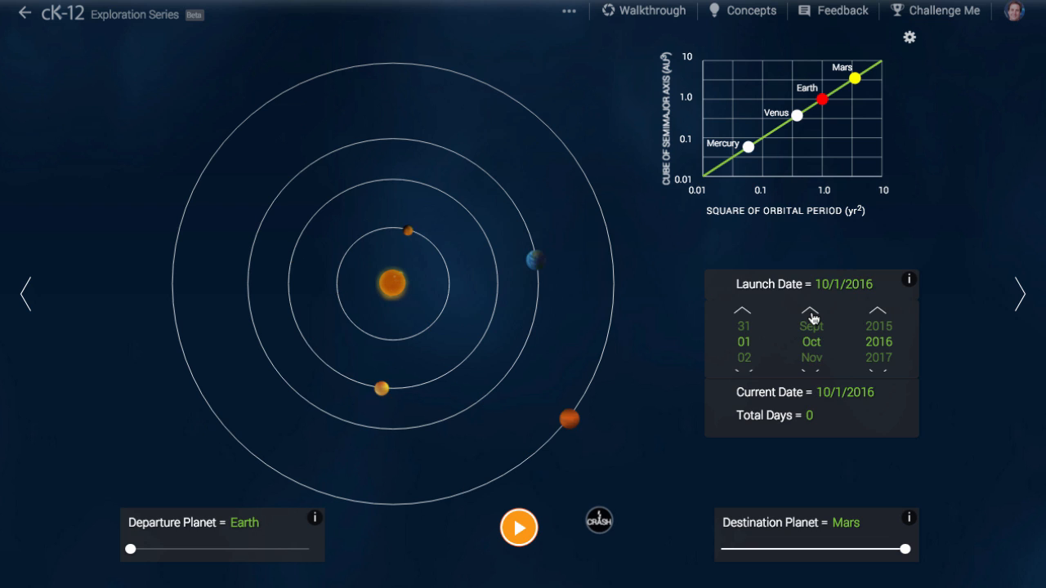
click(811, 310)
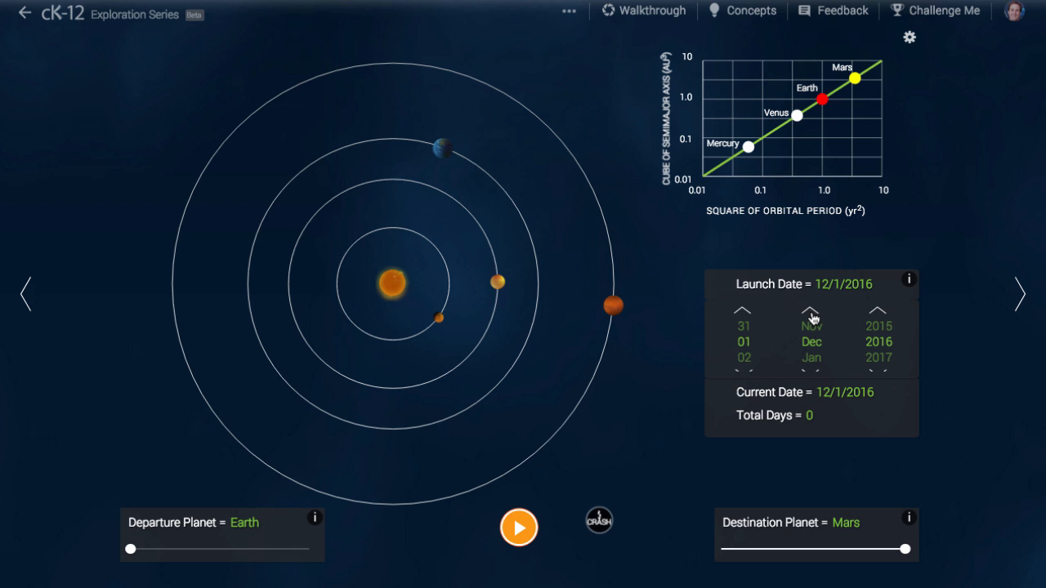
mouse_move(811, 315)
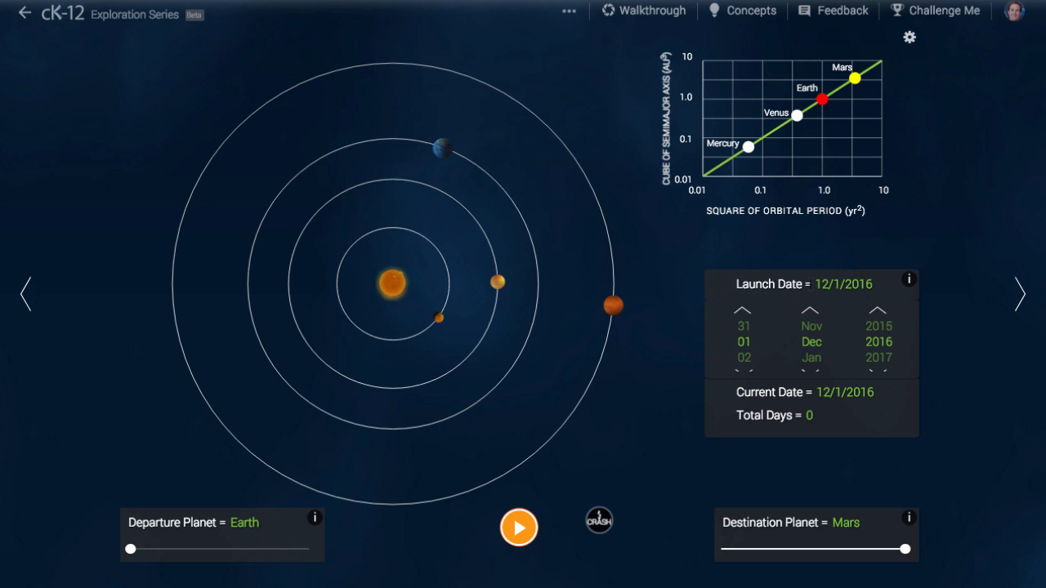
Adjust the launch month, day and year arrows until the date reads 6/20/2020.
click(810, 312)
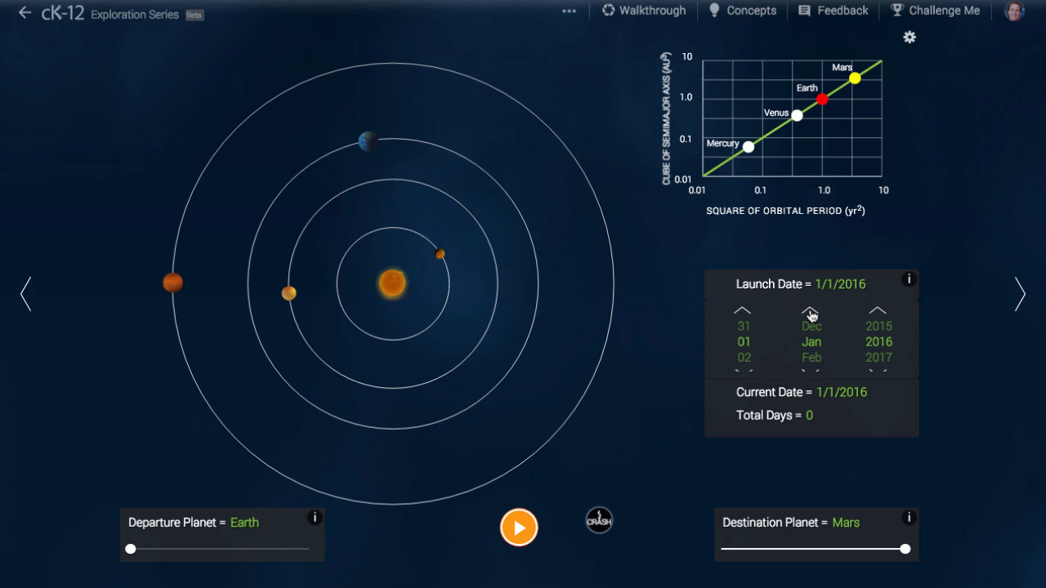
click(742, 313)
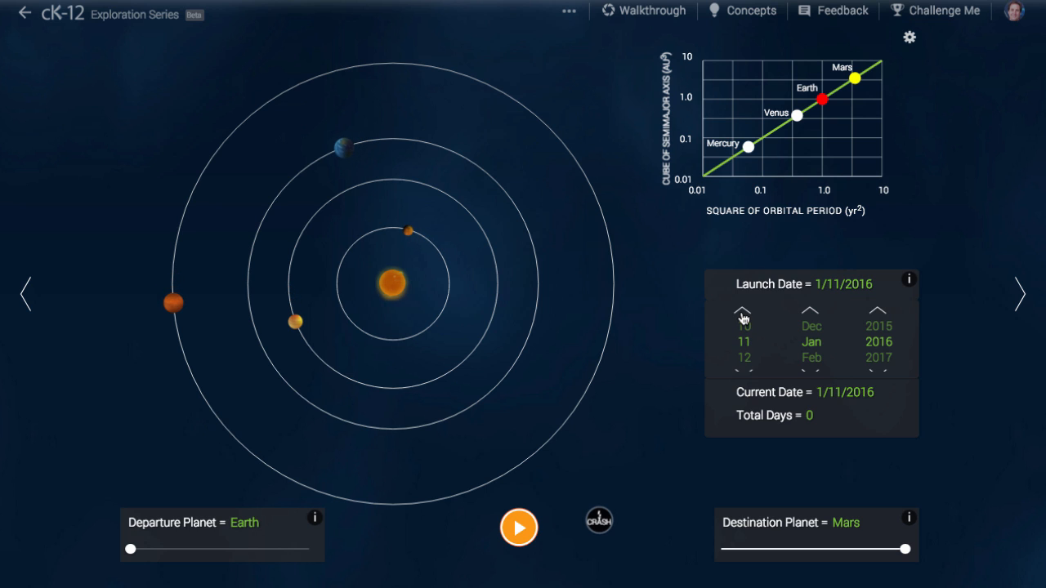
click(743, 311)
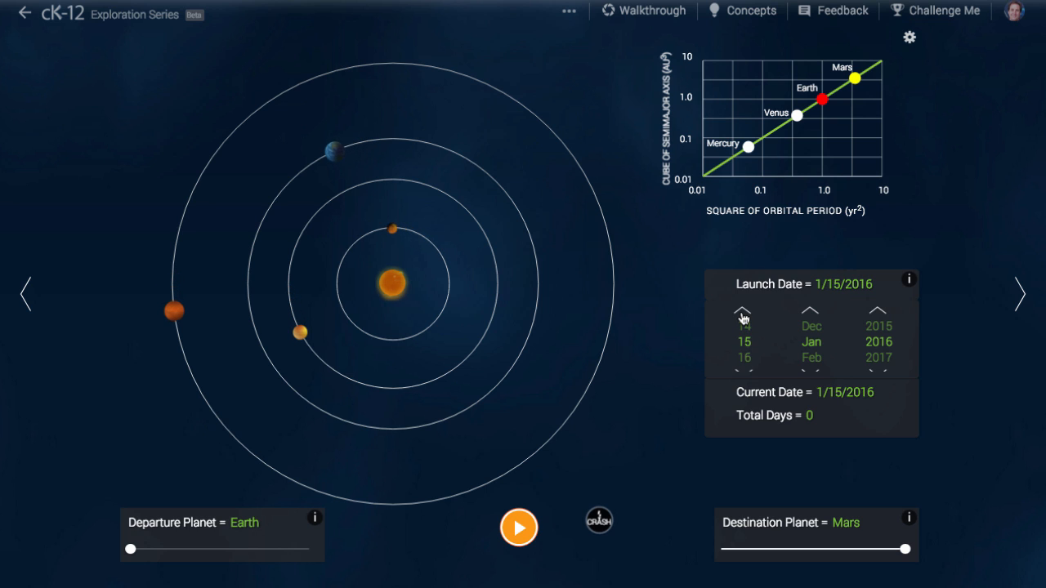
click(810, 311)
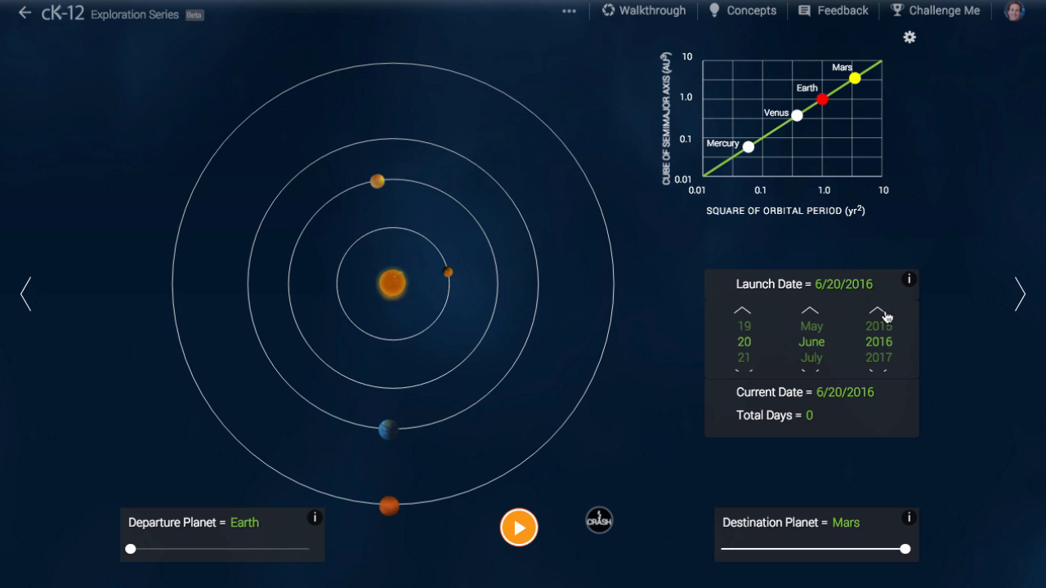
click(880, 311)
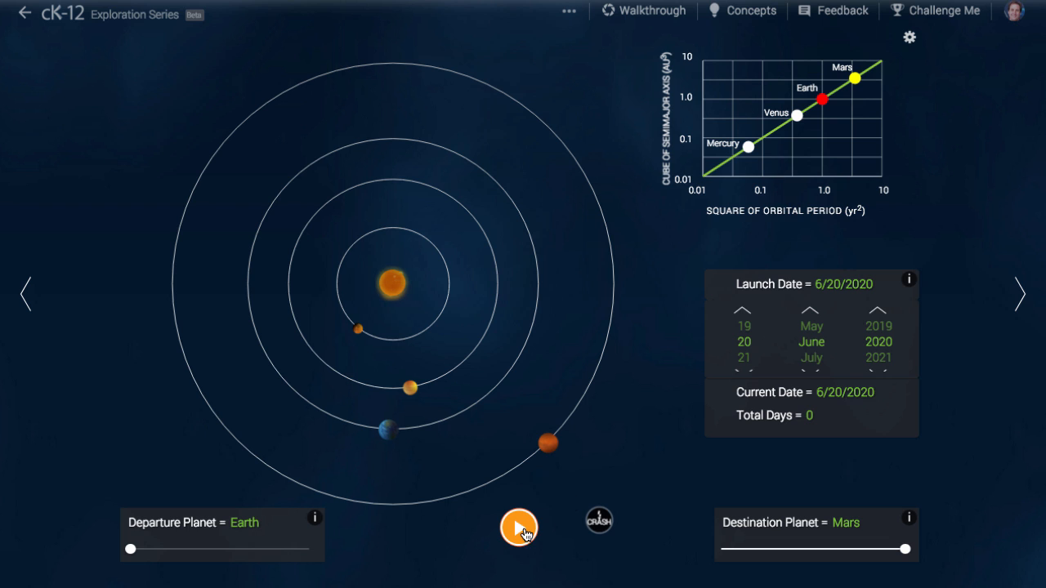
Launch the 6/20/2020 flight and watch it travel 136 days along the transfer orbit.
click(519, 527)
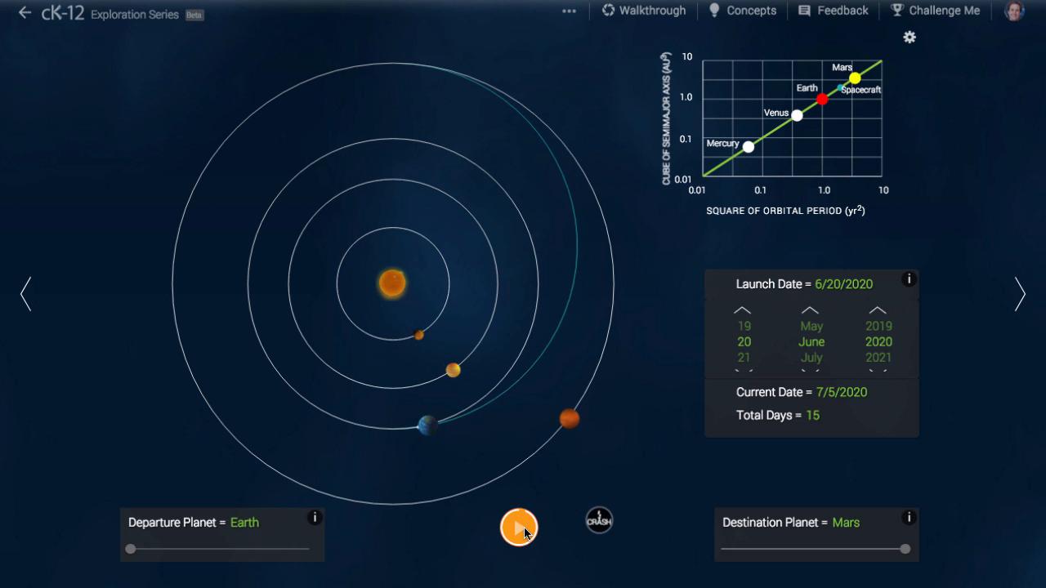
click(519, 527)
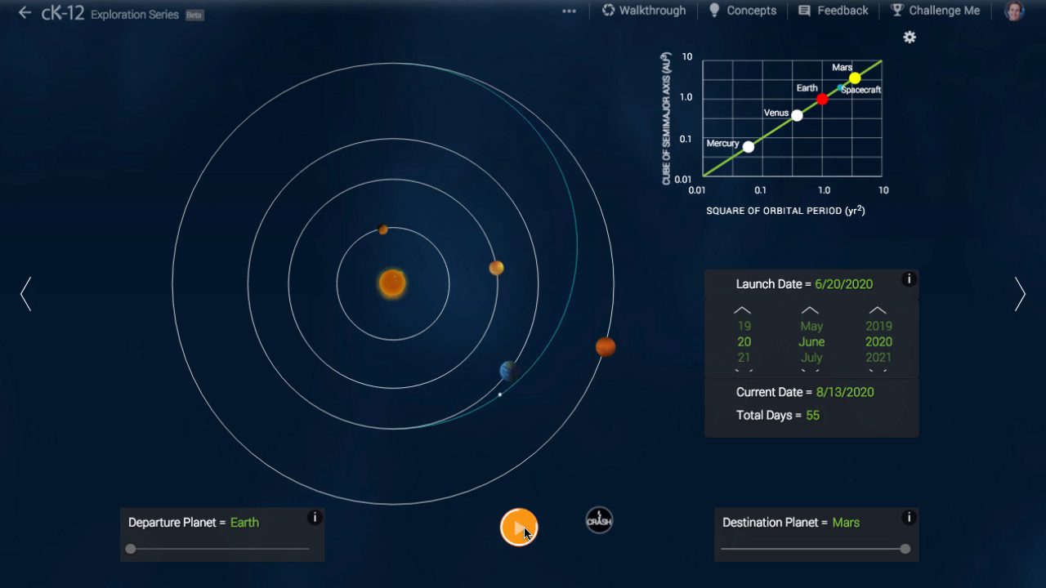
click(518, 527)
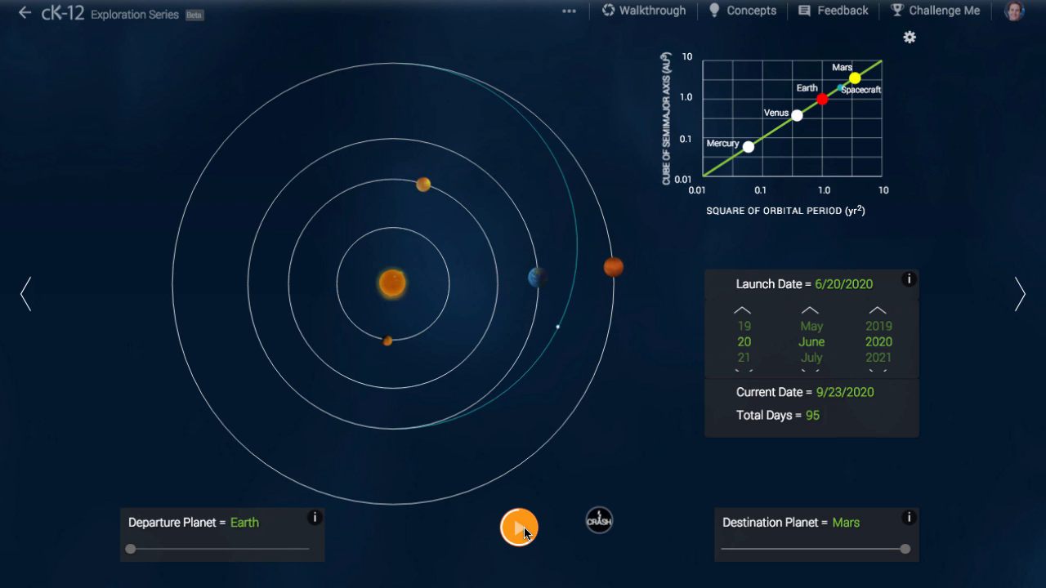
click(519, 527)
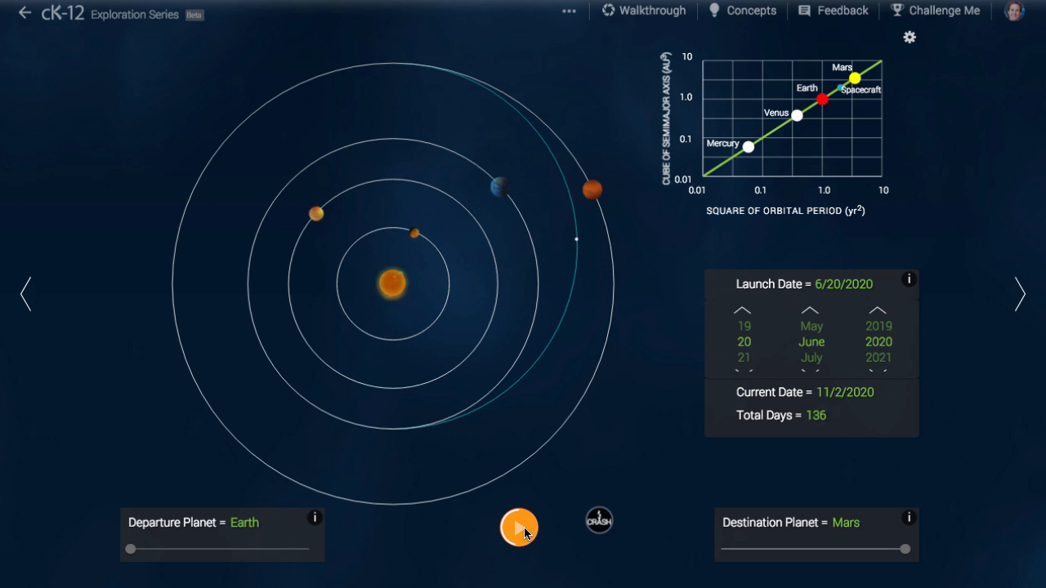